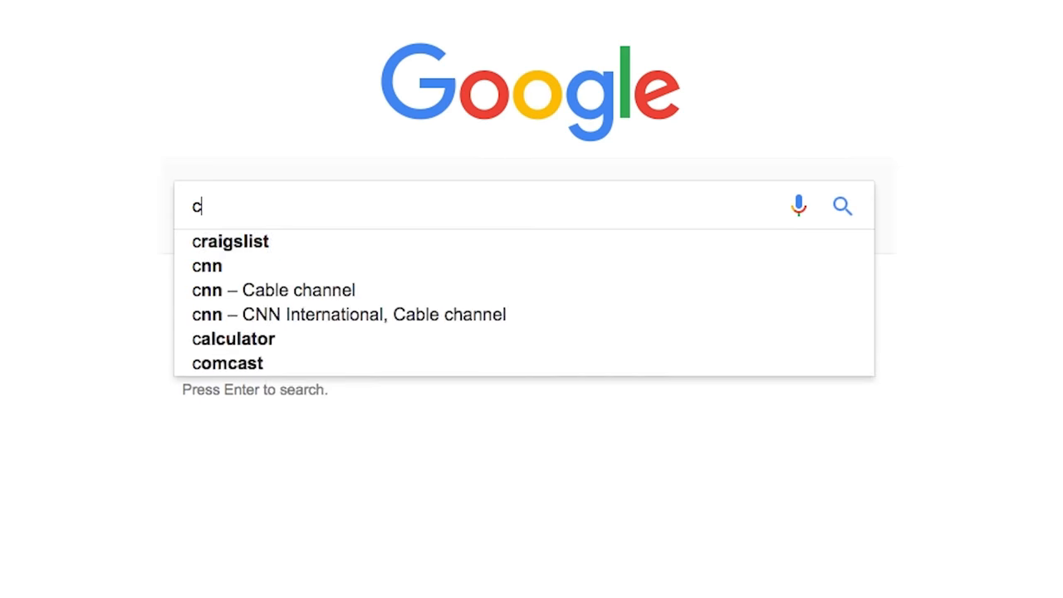
# Search Google for the Canon C100 Mark II camera
pyautogui.write('100 mk i')
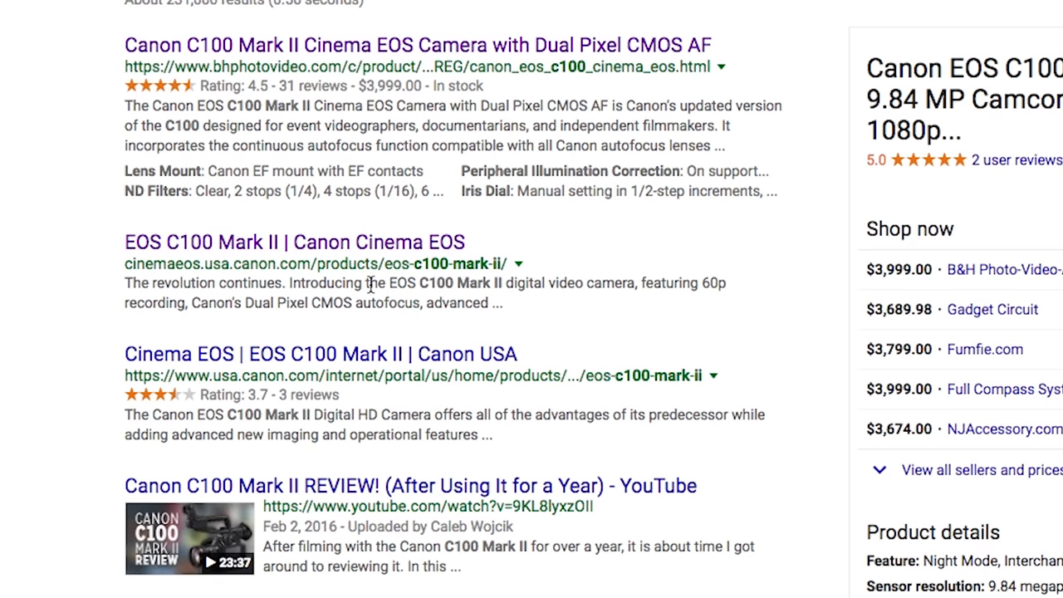
# On Canon's EOS C100 Mark II page, view the Specifications and expand the recording and codec section
pyautogui.click(296, 242)
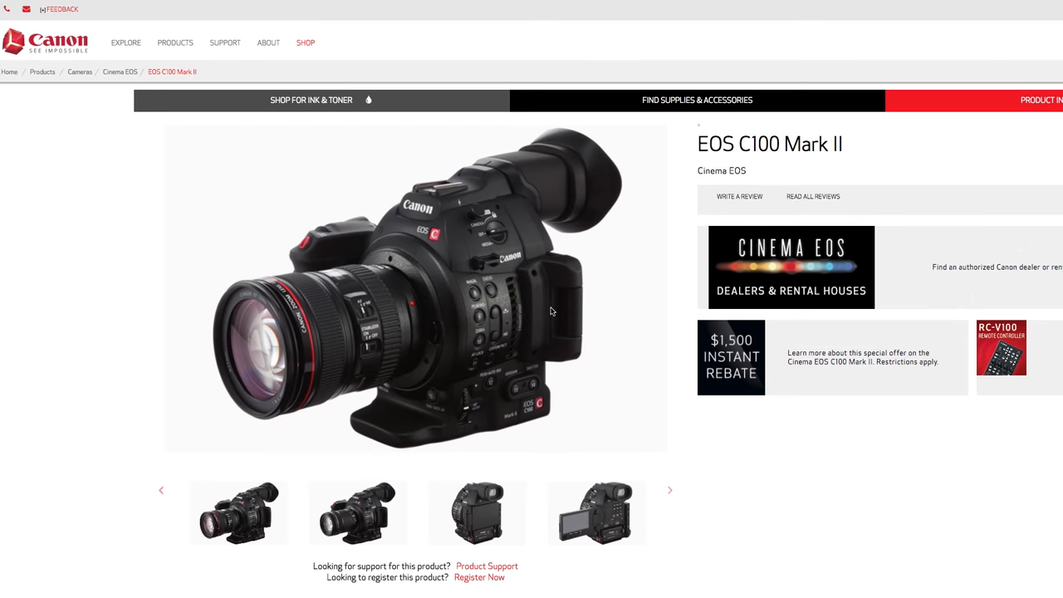
pyautogui.scroll(-3)
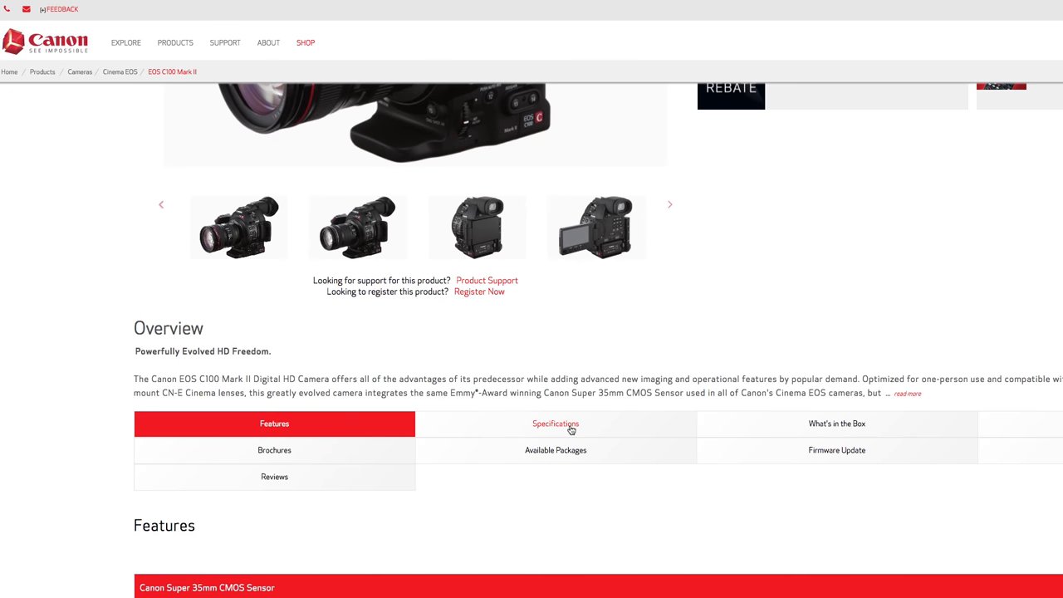
pyautogui.click(555, 424)
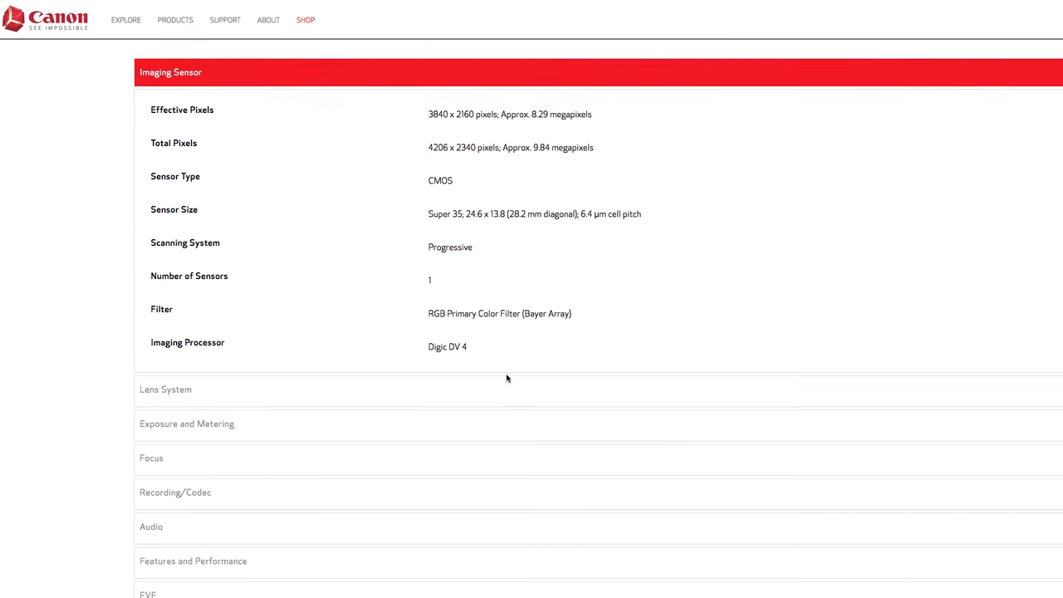
pyautogui.scroll(-3)
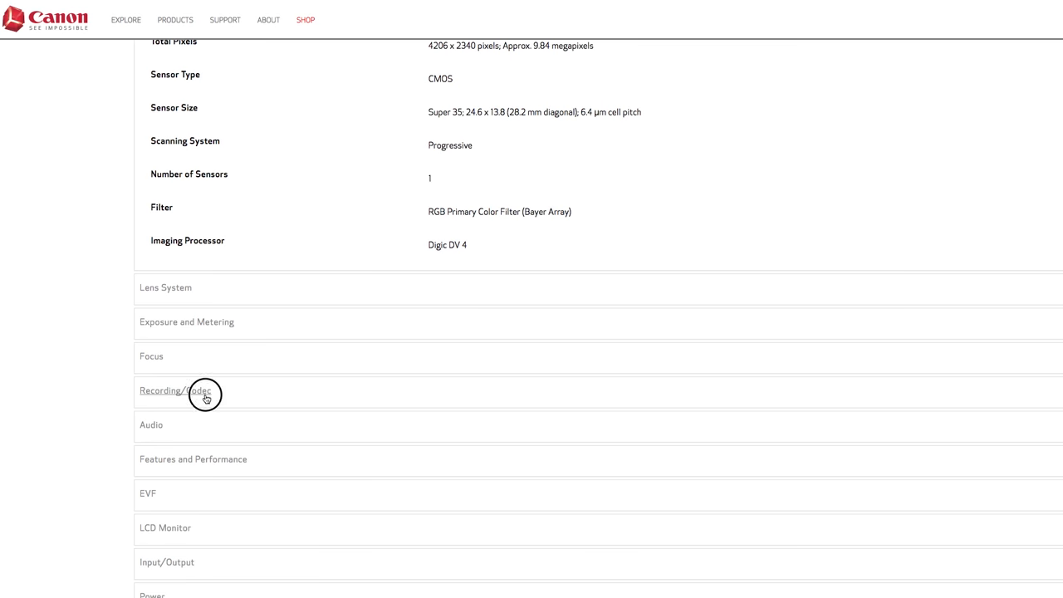
pyautogui.click(174, 390)
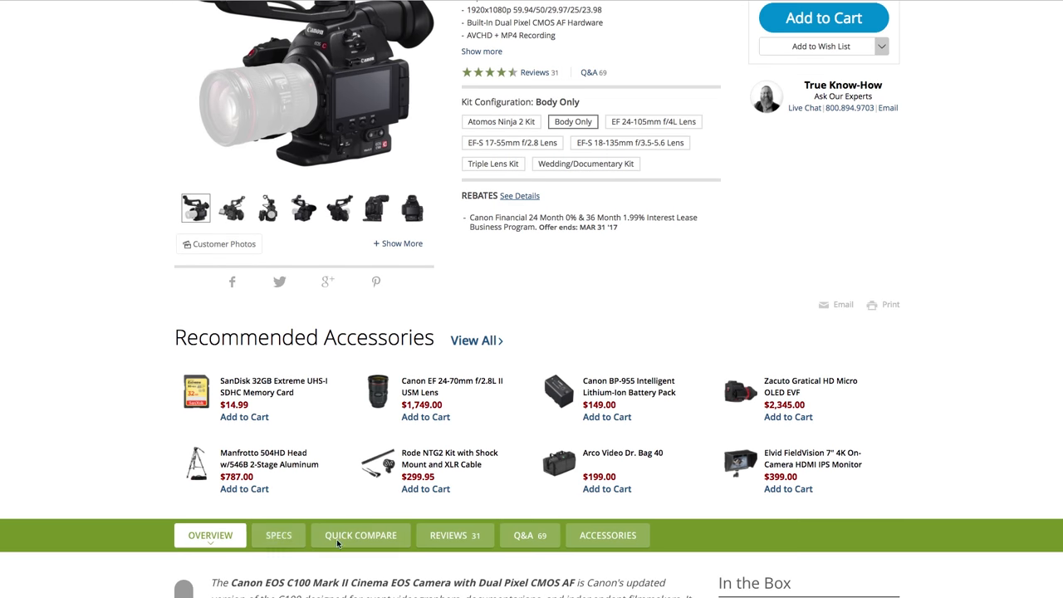
# View the C100 Mark II's full SPECS listing on the B&H product page
pyautogui.click(279, 535)
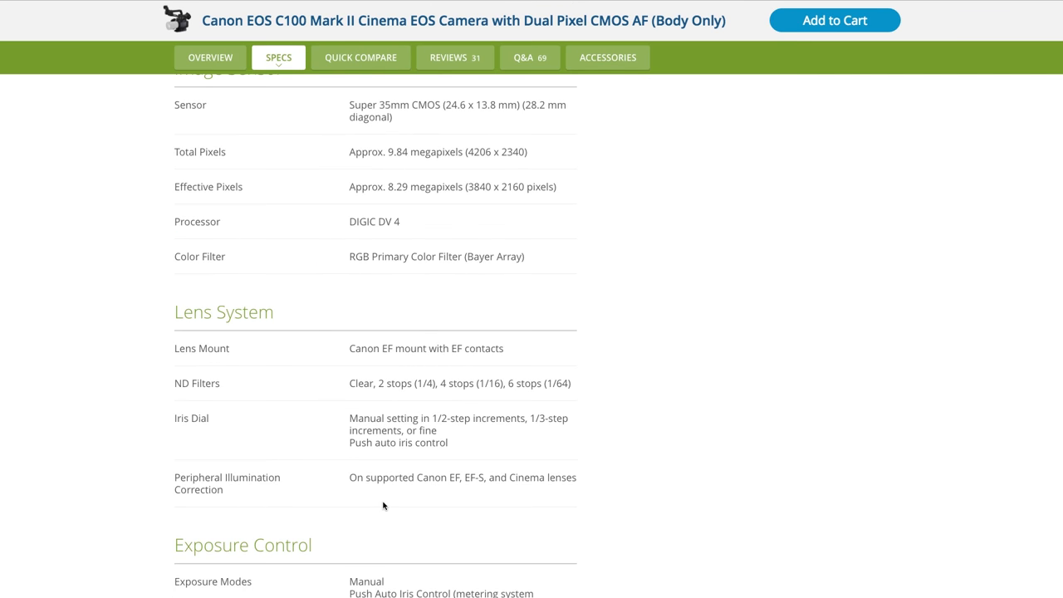
pyautogui.scroll(-3)
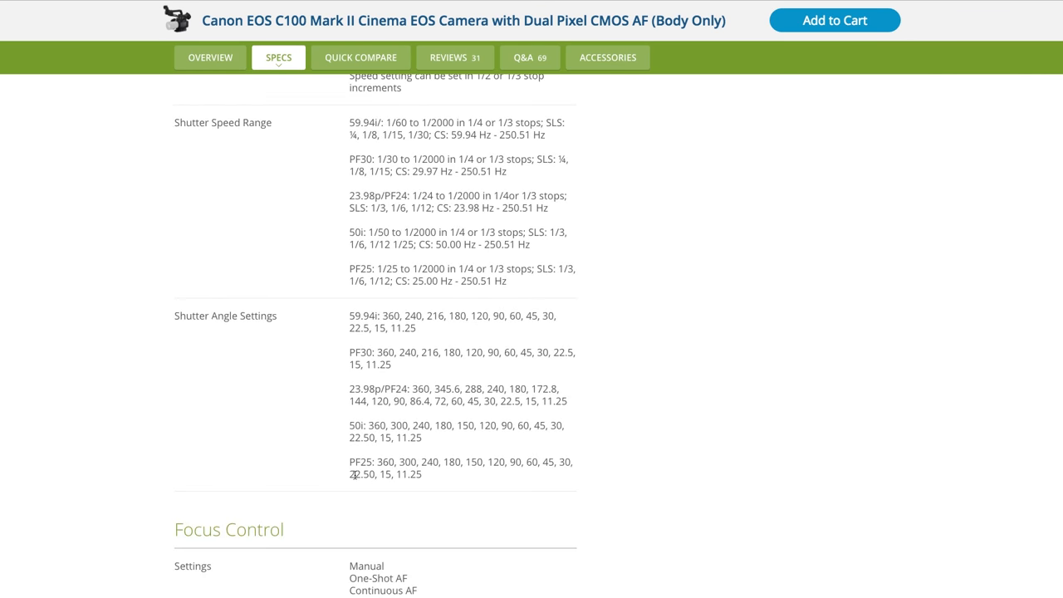
pyautogui.scroll(-3)
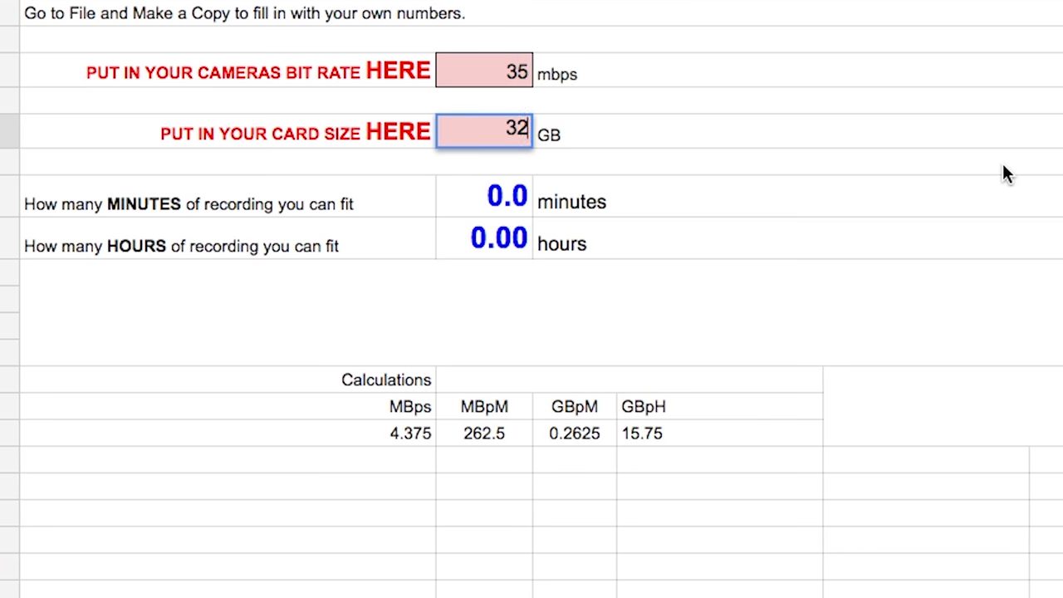
# Change the camera bit rate value to 100 mbps
pyautogui.click(483, 132)
pyautogui.write('64')
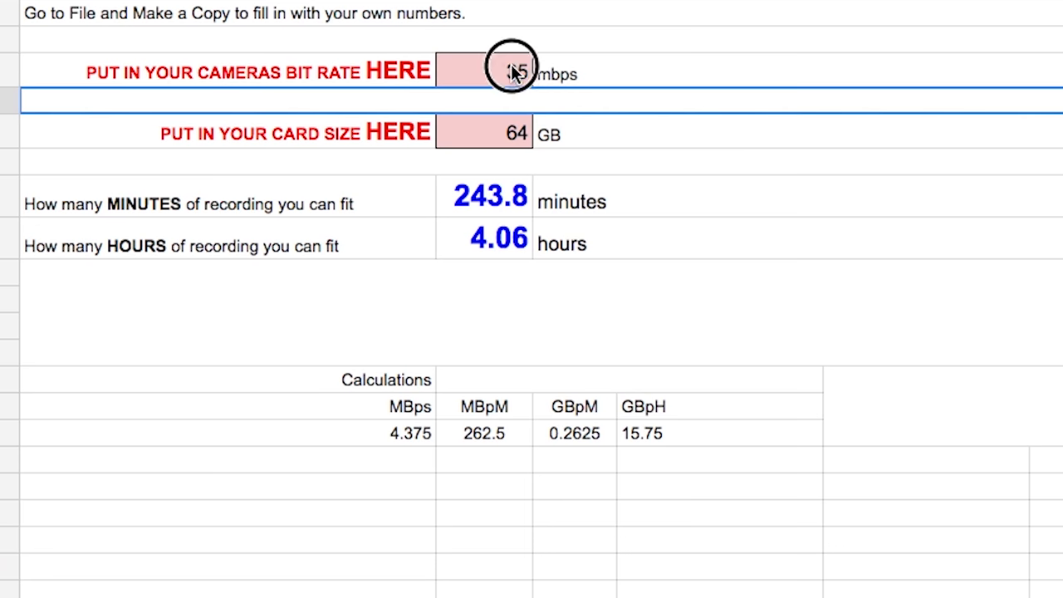
pyautogui.write('100')
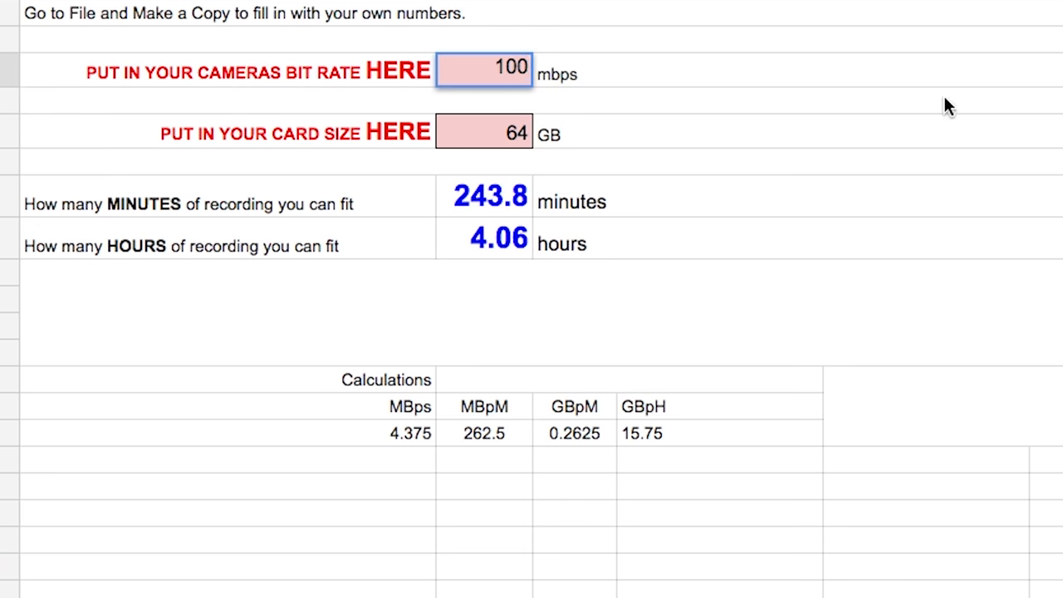